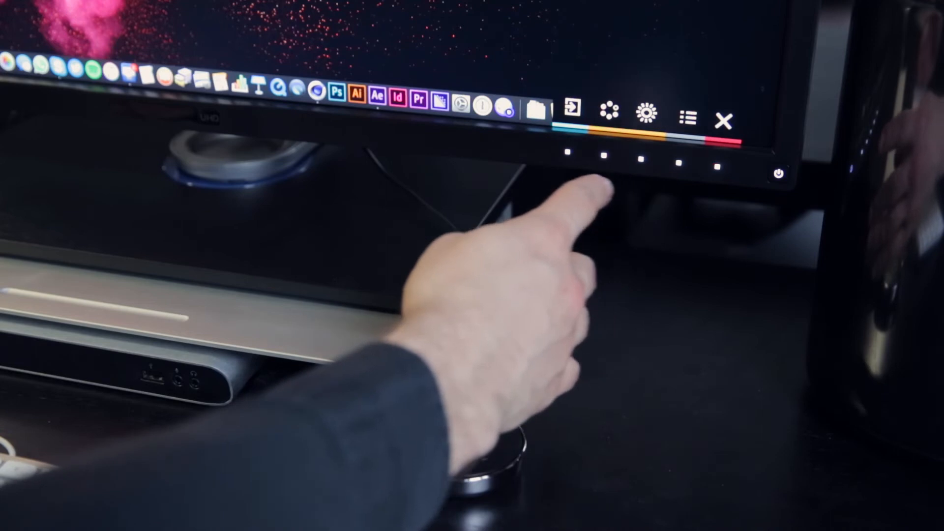
# Press a front-panel button to show the OSD quick-access shortcut bar
pyautogui.click(594, 115)
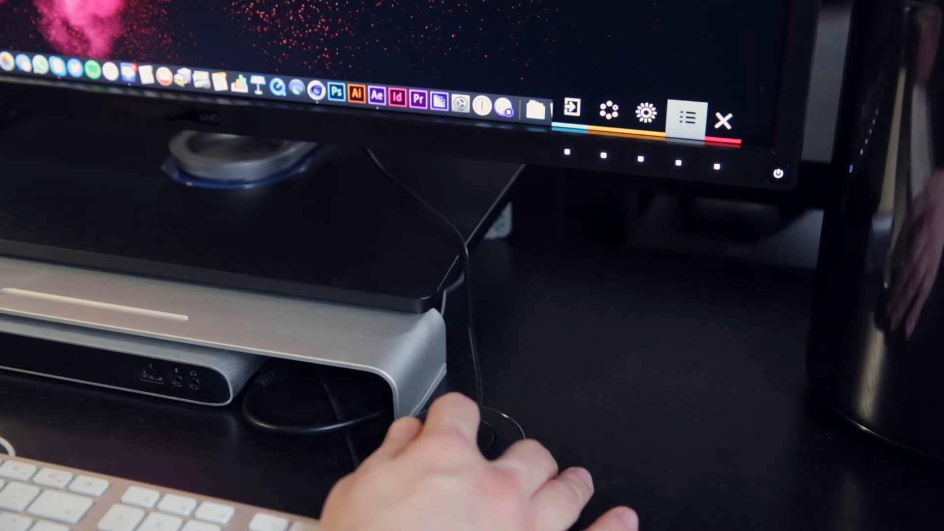
# Set AMA to OFF under System in the full OSD menu and confirm
pyautogui.click(683, 120)
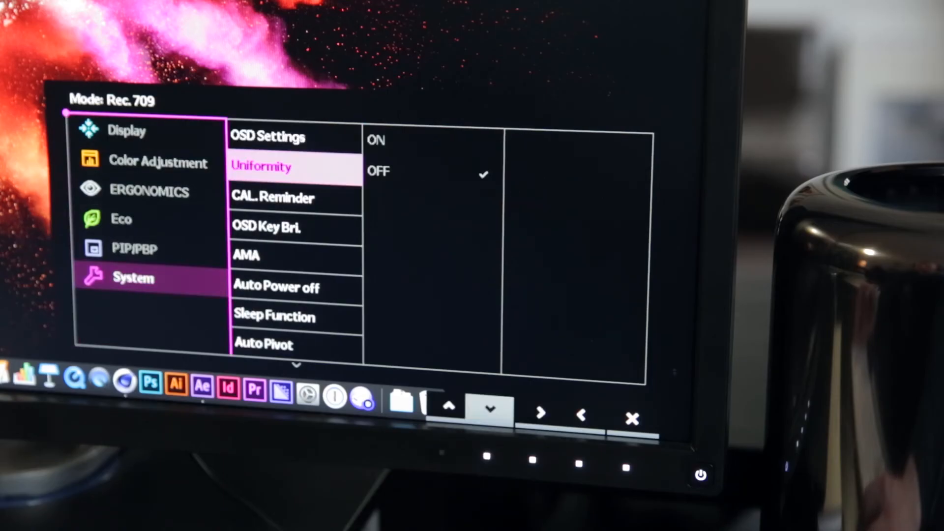
pyautogui.click(490, 409)
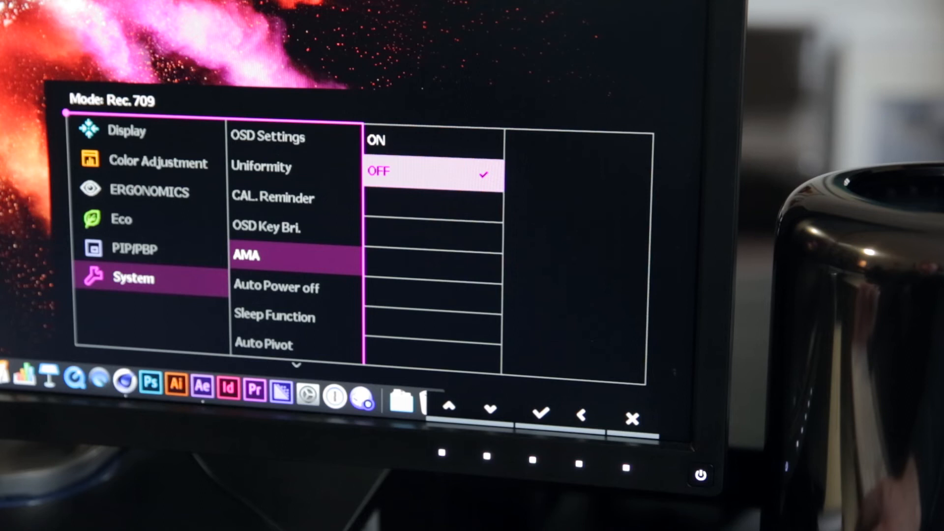
pyautogui.click(539, 414)
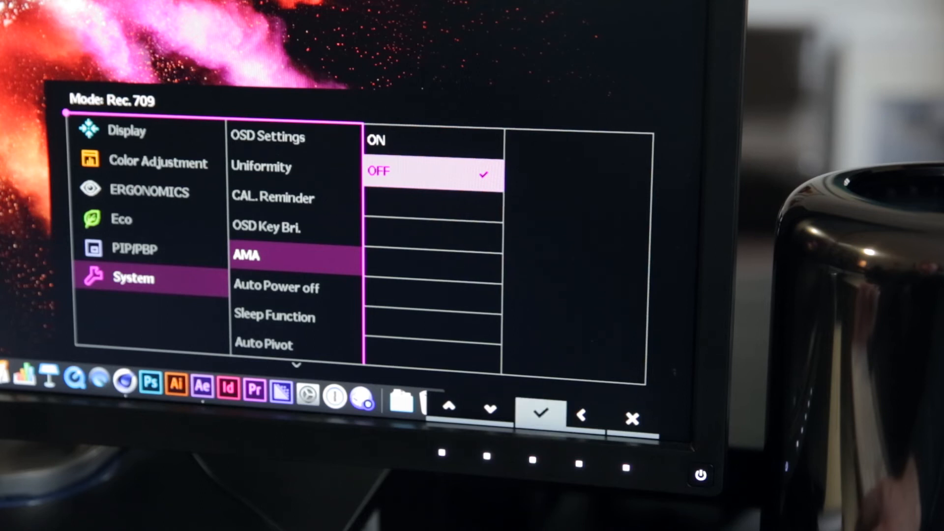
pyautogui.click(631, 418)
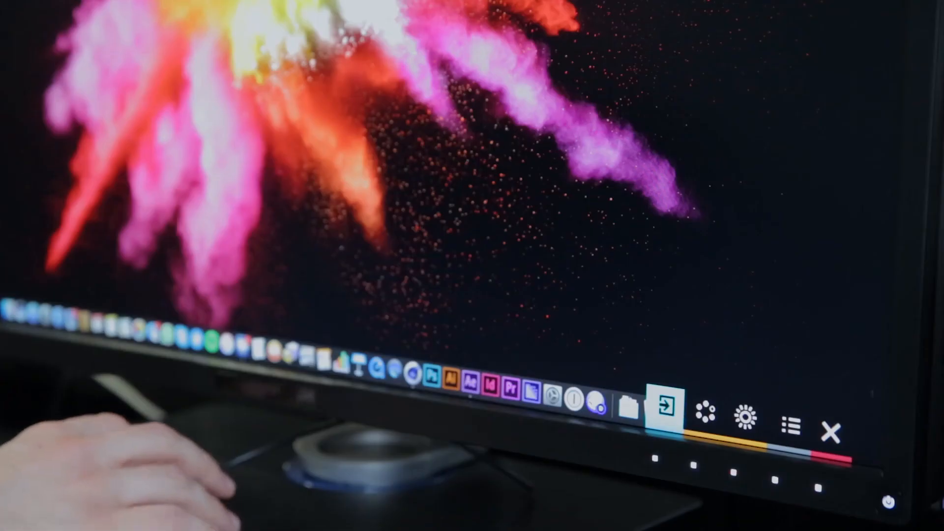
# Show the input source list with HDMI, DP and Mini DP
pyautogui.click(663, 408)
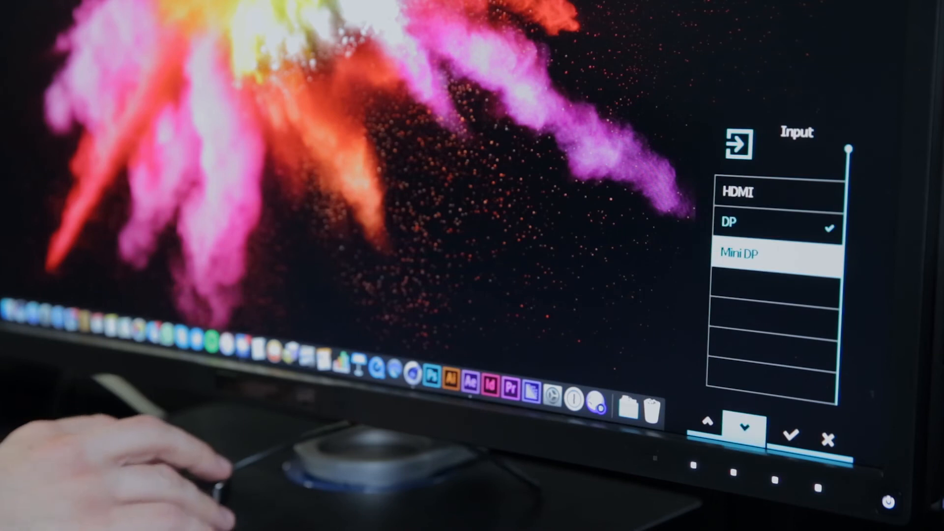